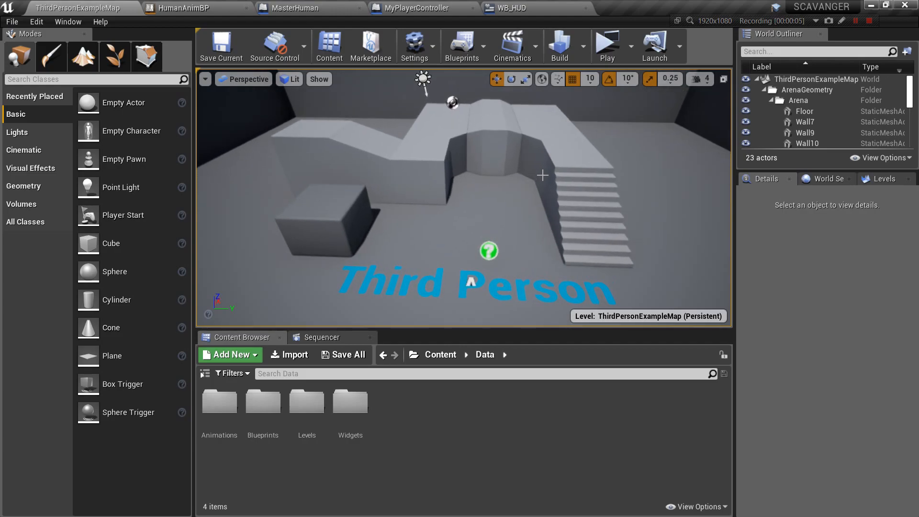
Step: Bring up MasterHuman's event graph and inspect the Max Walk Speed set node
{"action": "left_click", "coordinate": [606, 45]}
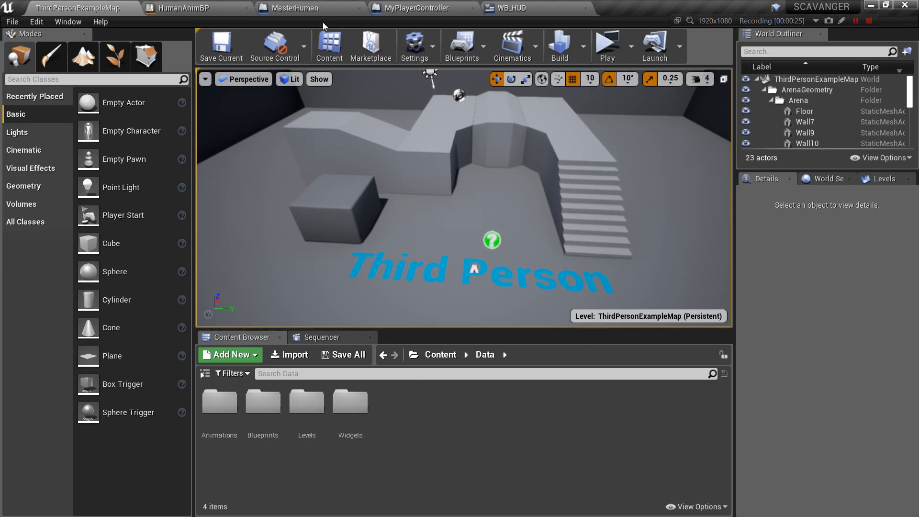
{"action": "left_click", "coordinate": [296, 8]}
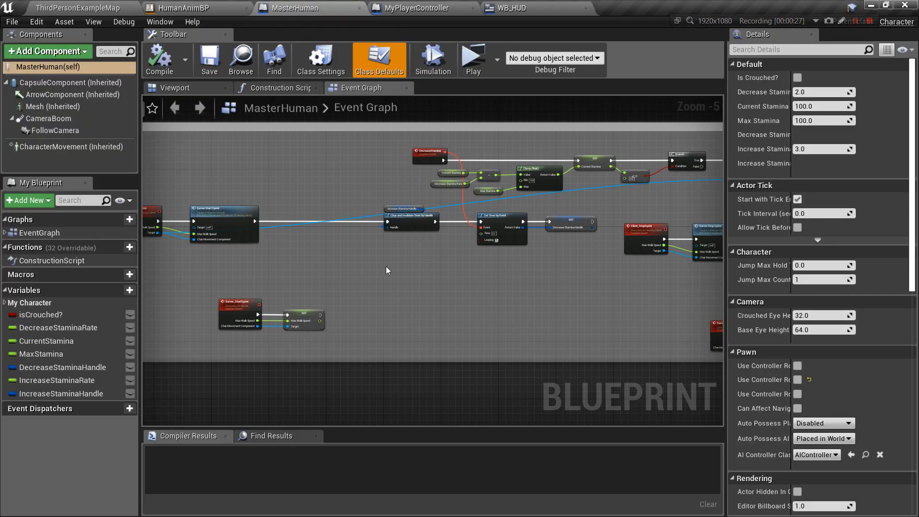
{"action": "scroll", "scroll_direction": "down", "scroll_amount": 3}
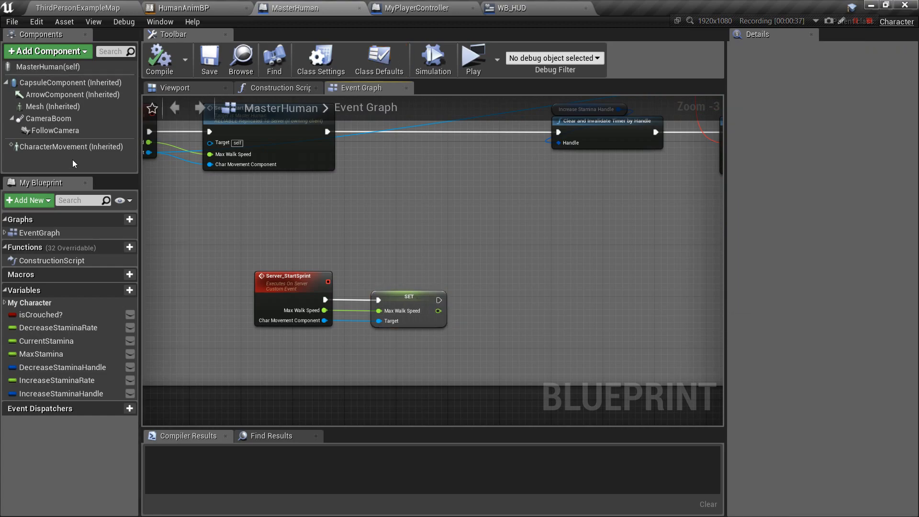
{"action": "left_click", "coordinate": [408, 295]}
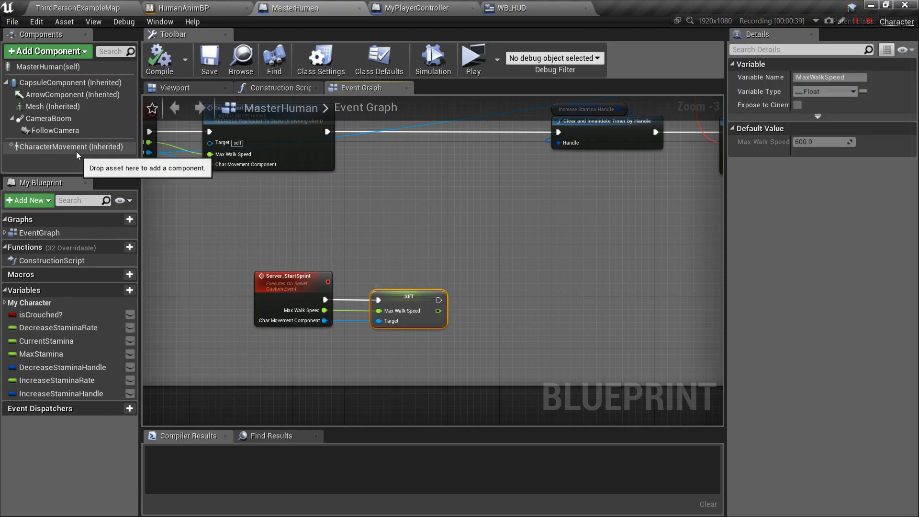
Step: Review the CharacterMovement component's settings in the Details panel
{"action": "left_click", "coordinate": [73, 147]}
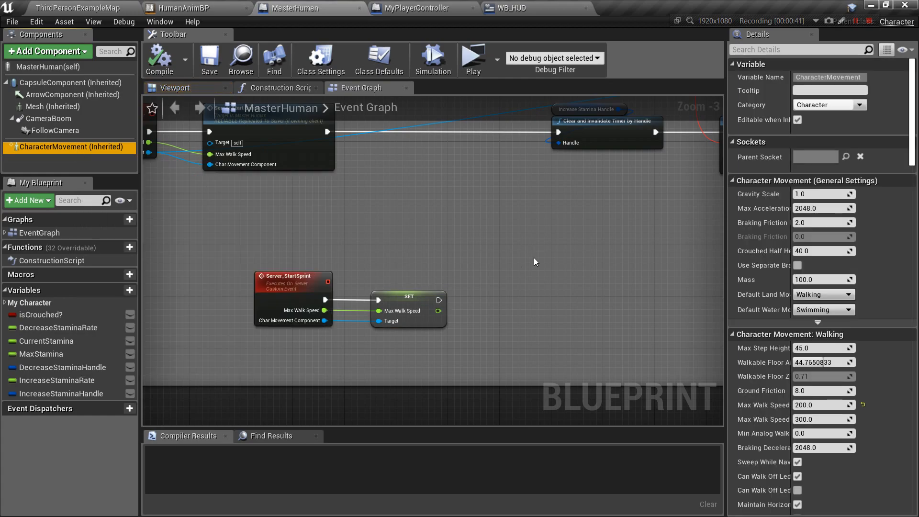
{"action": "mouse_move", "coordinate": [459, 256]}
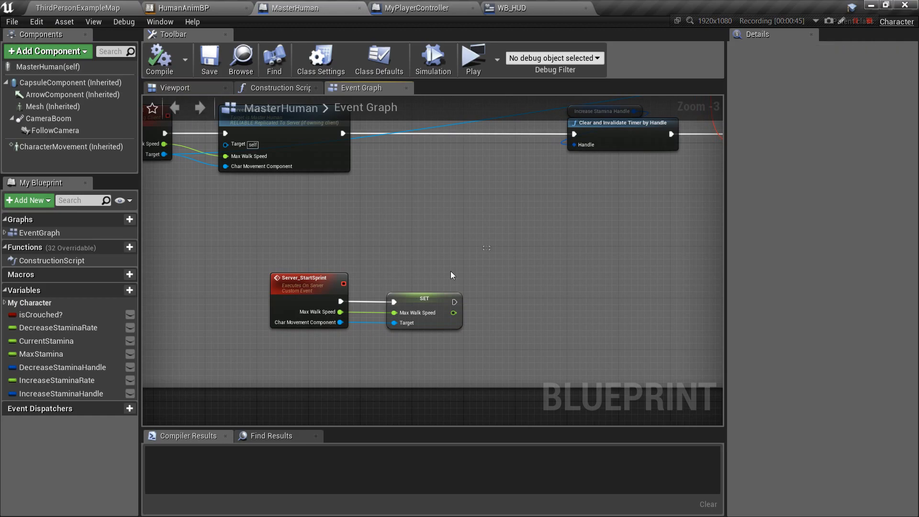
{"action": "mouse_move", "coordinate": [71, 146]}
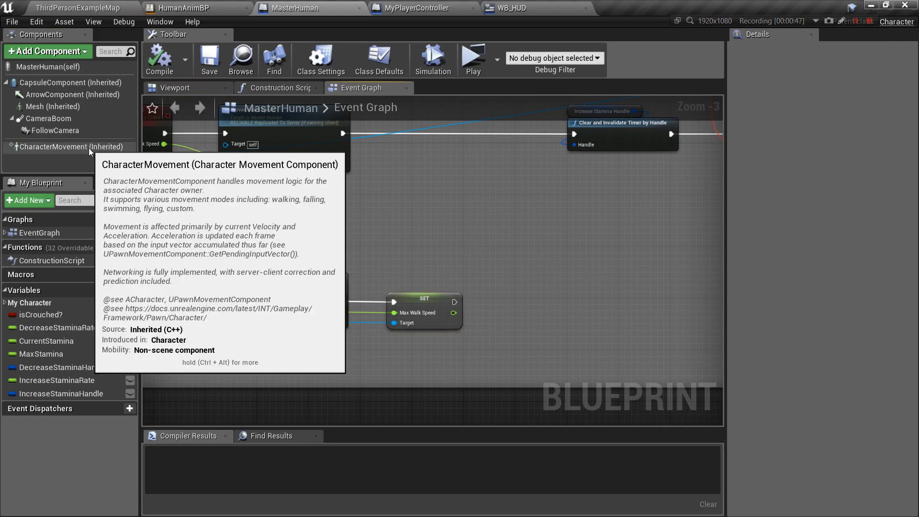
{"action": "left_click", "coordinate": [66, 147]}
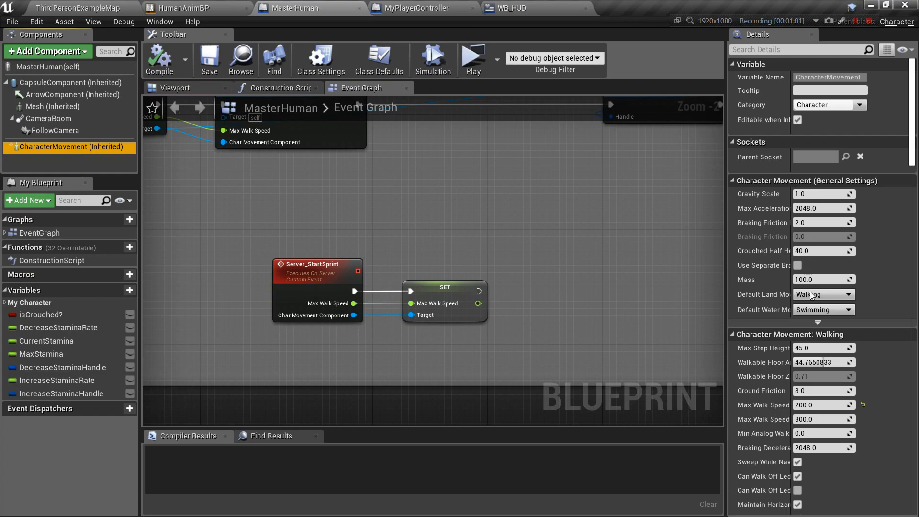
{"action": "scroll", "scroll_direction": "down", "scroll_amount": 3}
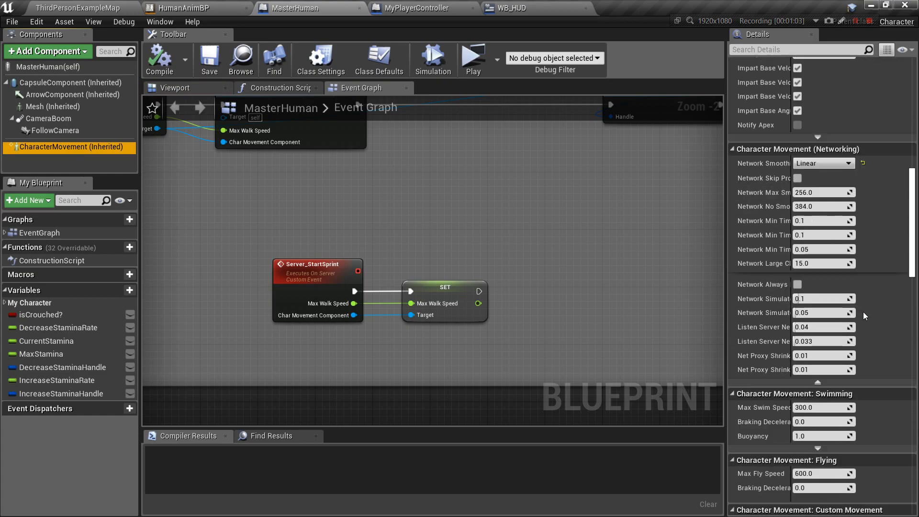
{"action": "scroll", "scroll_direction": "down", "scroll_amount": 3}
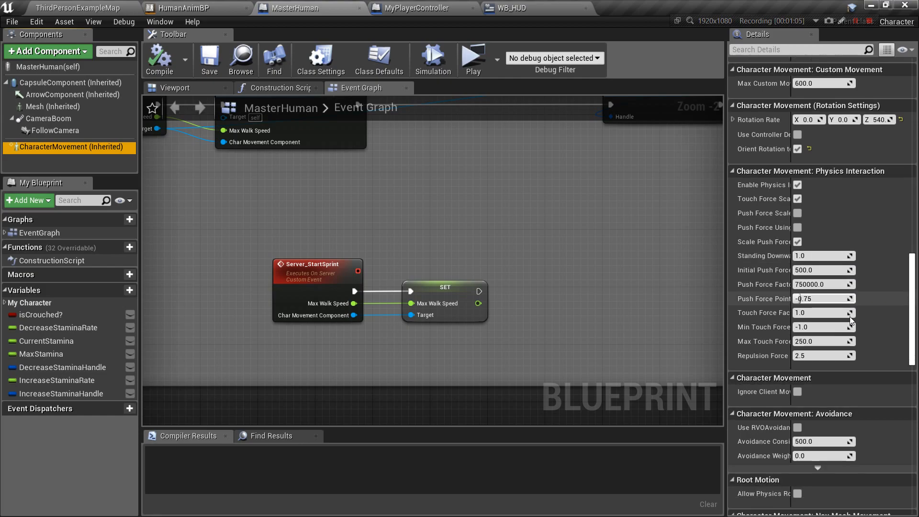
{"action": "scroll", "scroll_direction": "down", "scroll_amount": 3}
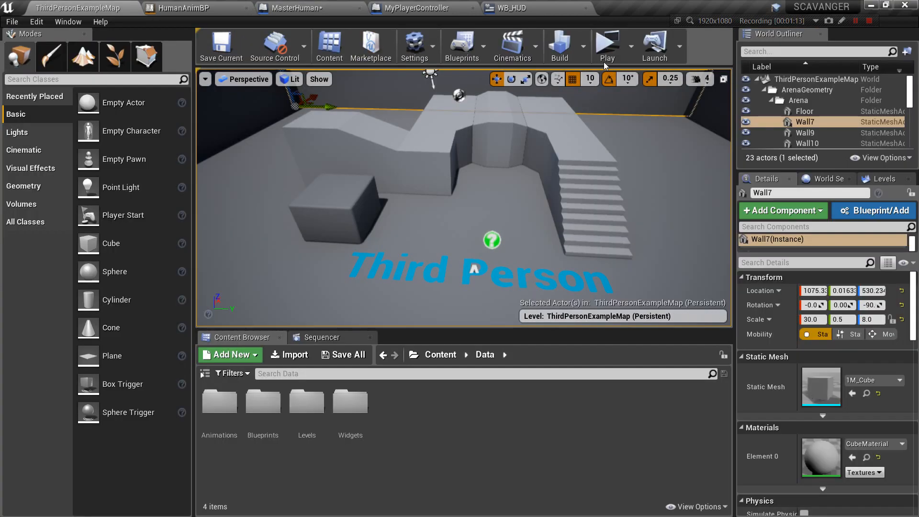
{"action": "left_click", "coordinate": [606, 46]}
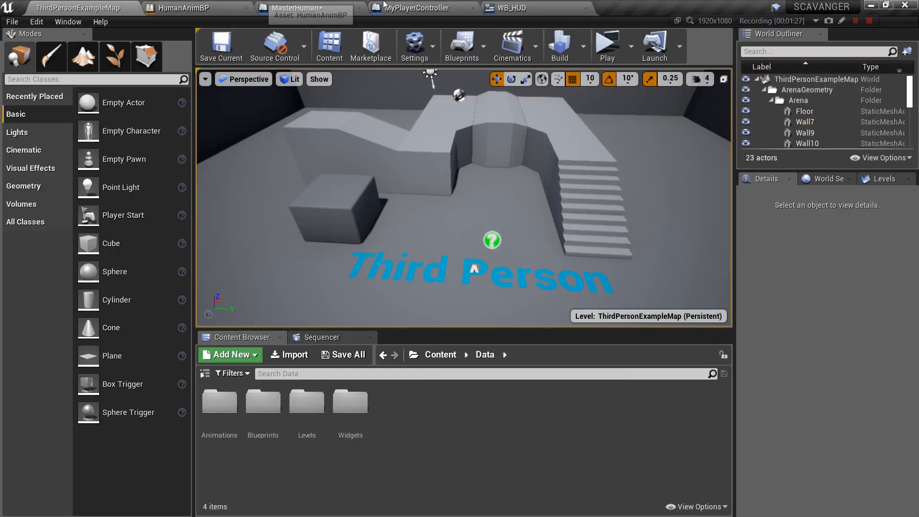
Step: Uncheck Ignore Client Movement on CharacterMovement and compile MasterHuman
{"action": "left_click", "coordinate": [299, 7]}
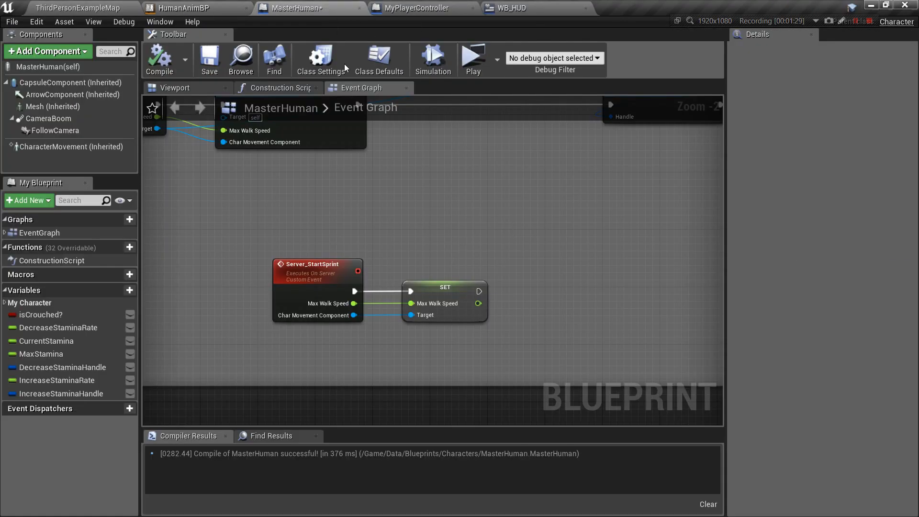
{"action": "left_click", "coordinate": [70, 147]}
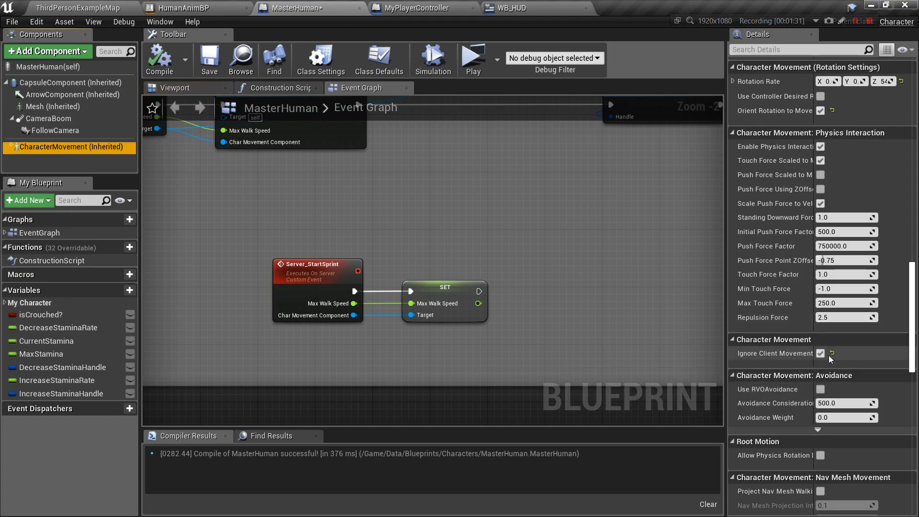
{"action": "left_click", "coordinate": [821, 354]}
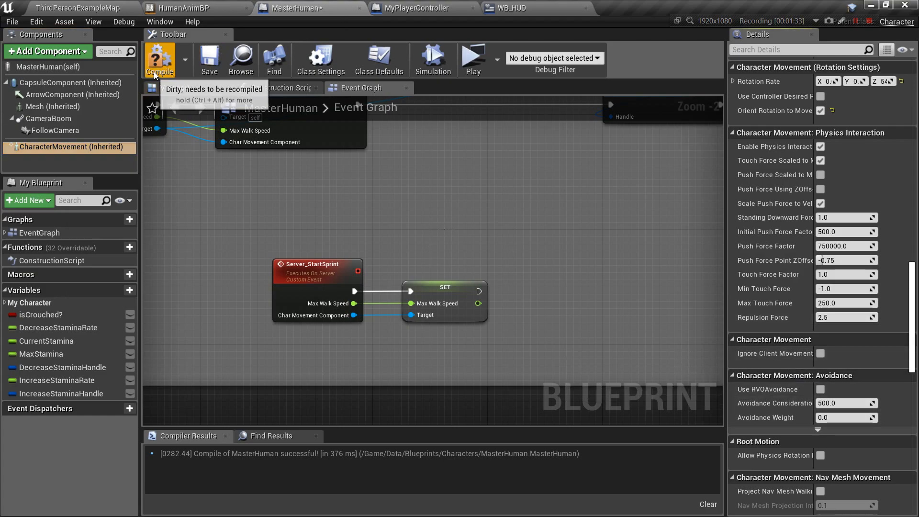
{"action": "left_click", "coordinate": [159, 58]}
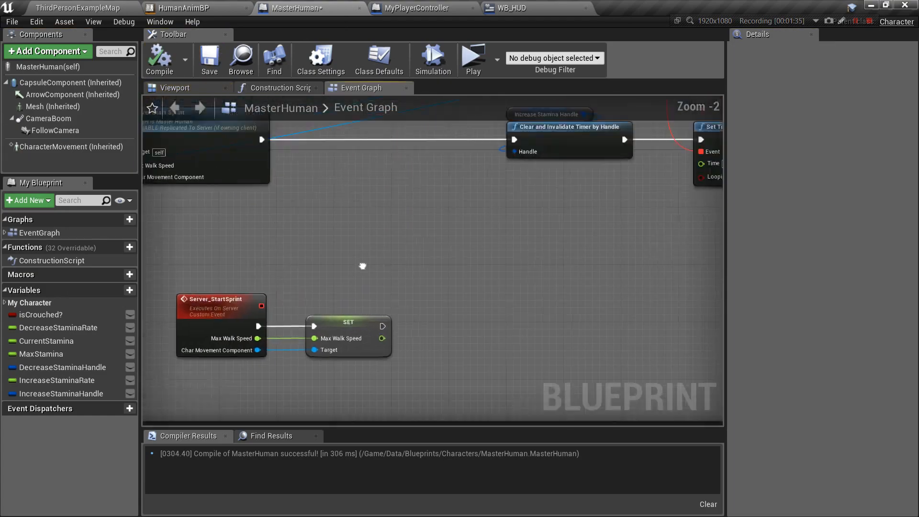
Step: Place a Character Movement reference in the Set is Crouched graph section
{"action": "scroll", "scroll_direction": "down", "scroll_amount": 3}
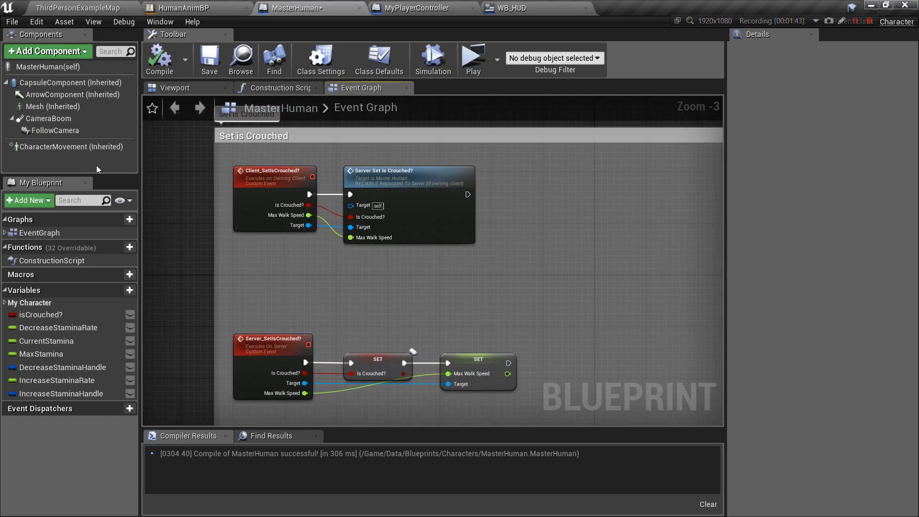
{"action": "mouse_move", "coordinate": [133, 186]}
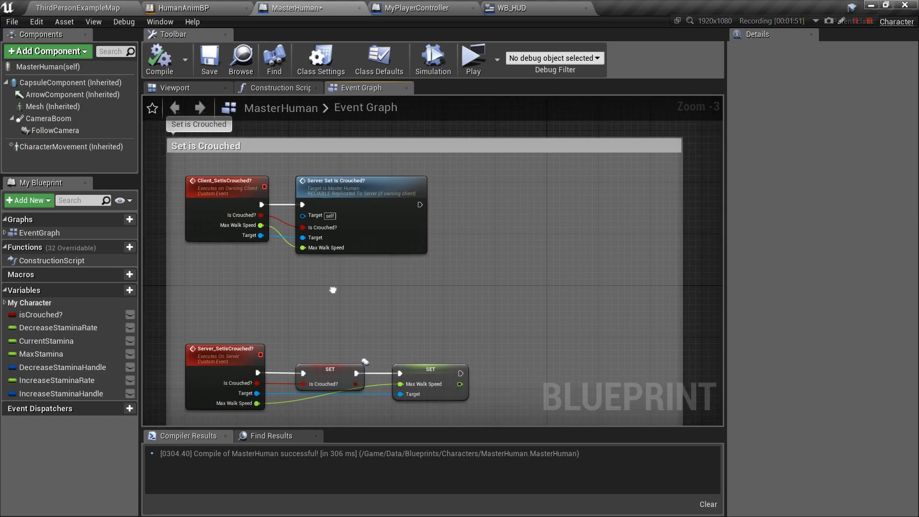
{"action": "mouse_move", "coordinate": [71, 146]}
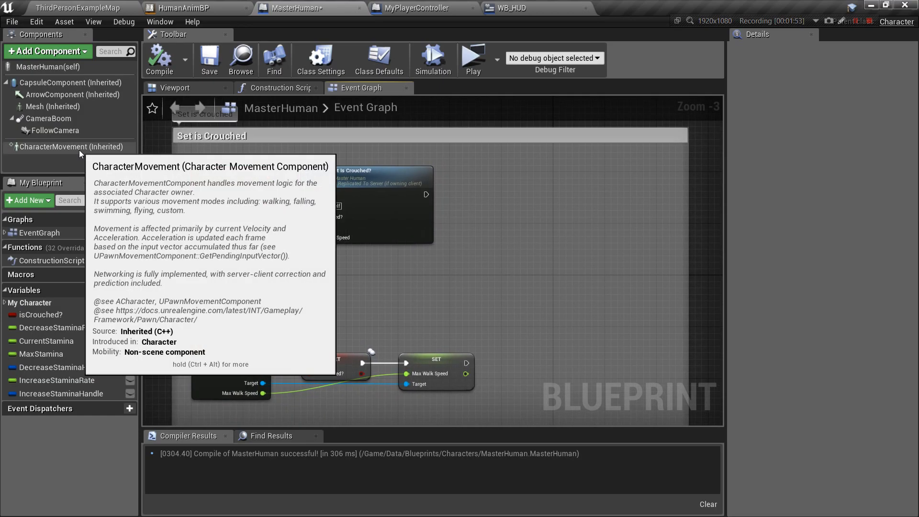
{"action": "mouse_move", "coordinate": [352, 295]}
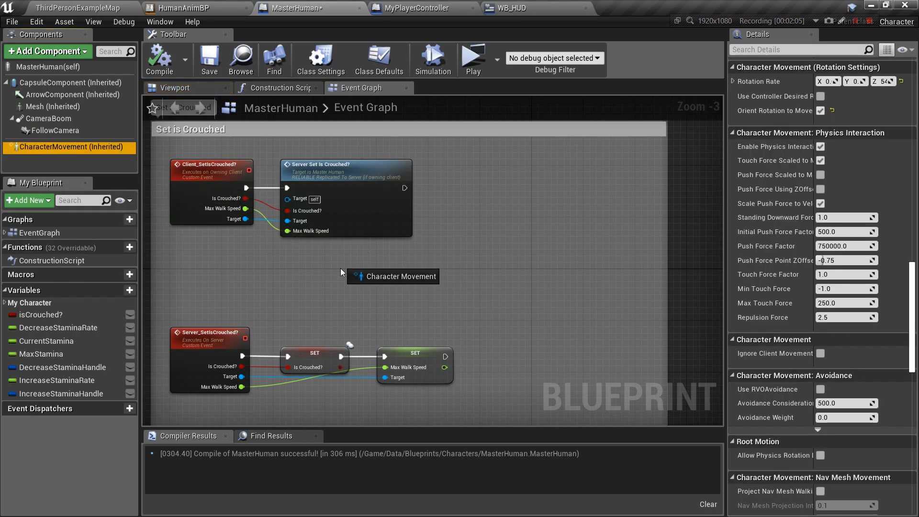
{"action": "left_click", "coordinate": [392, 276]}
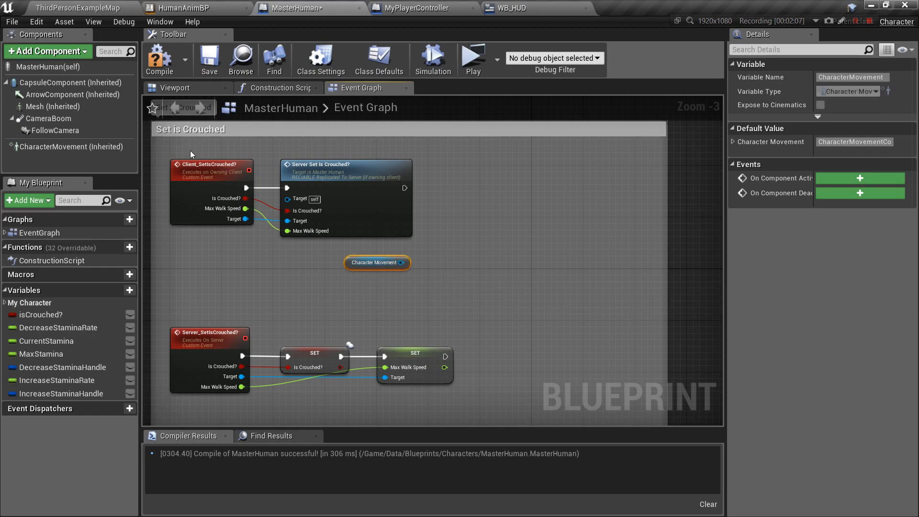
{"action": "mouse_move", "coordinate": [190, 192]}
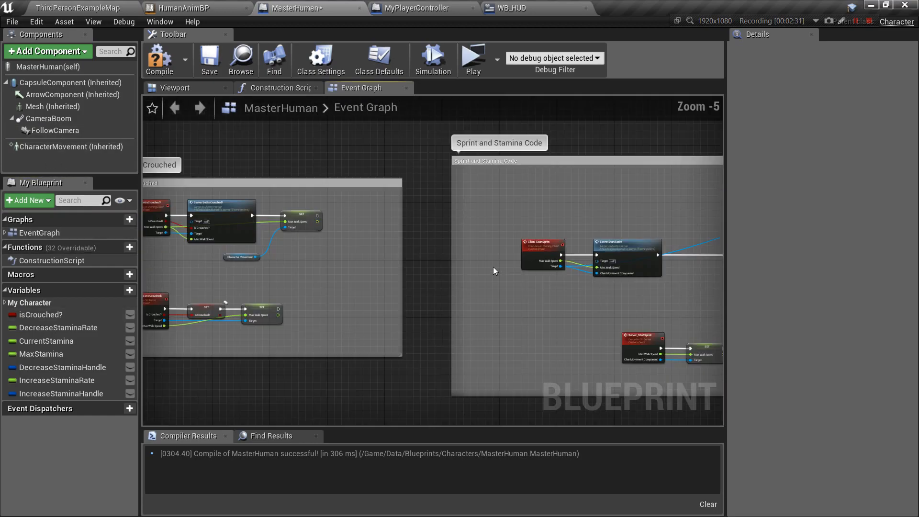
Step: Move the Character Movement getter beside the SET Max Walk Speed node's Target pin
{"action": "left_click", "coordinate": [414, 146]}
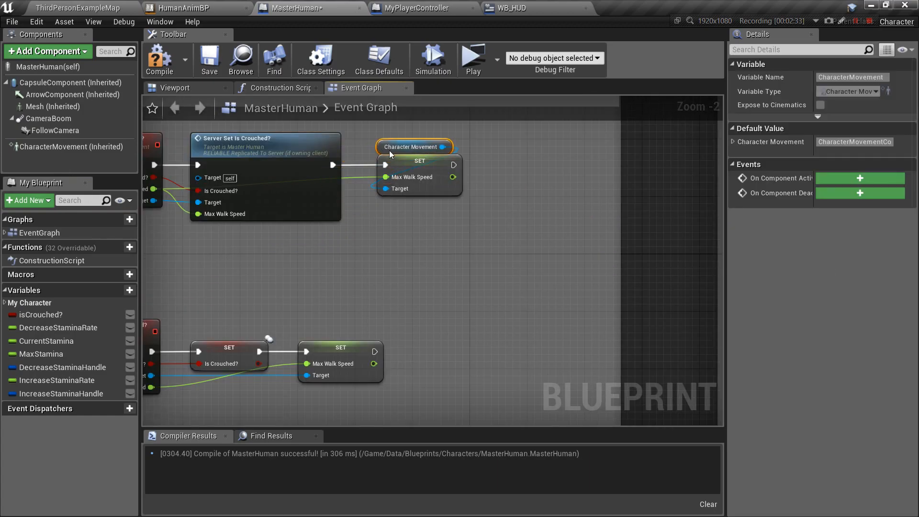
{"action": "scroll", "scroll_direction": "down", "scroll_amount": 3}
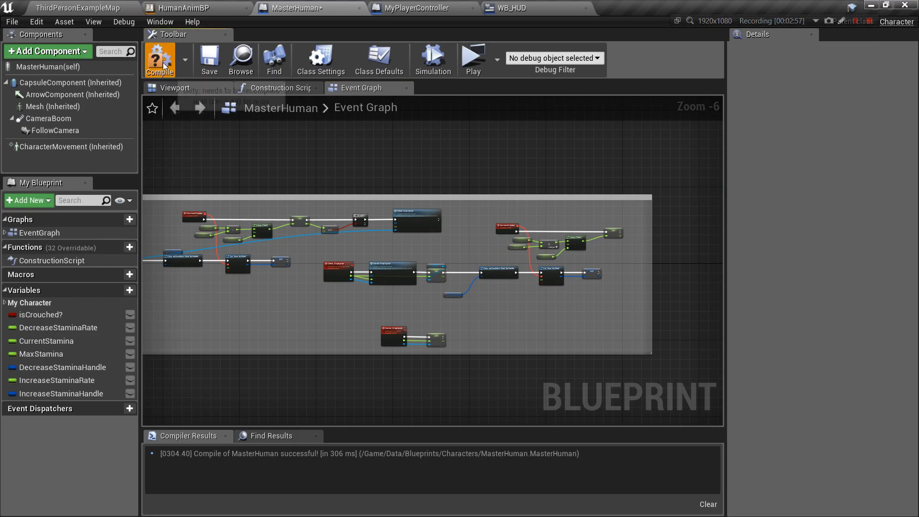
Step: Compile MasterHuman, then save the ThirdPersonExampleMap level with Save Current
{"action": "left_click", "coordinate": [76, 8]}
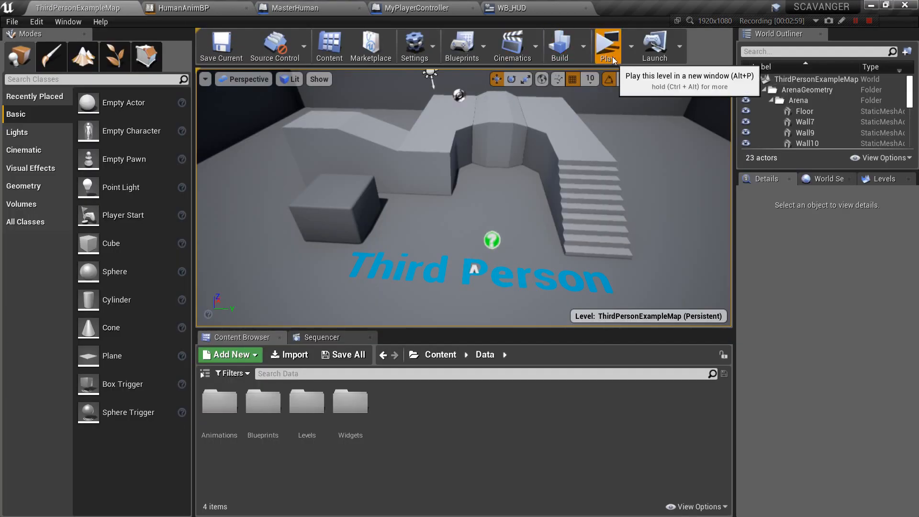
{"action": "left_click", "coordinate": [607, 46]}
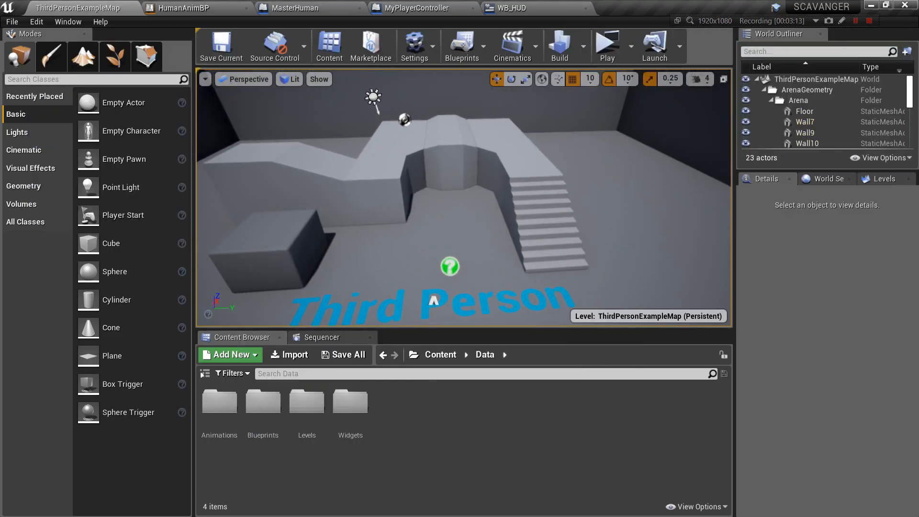
{"action": "left_click", "coordinate": [221, 47]}
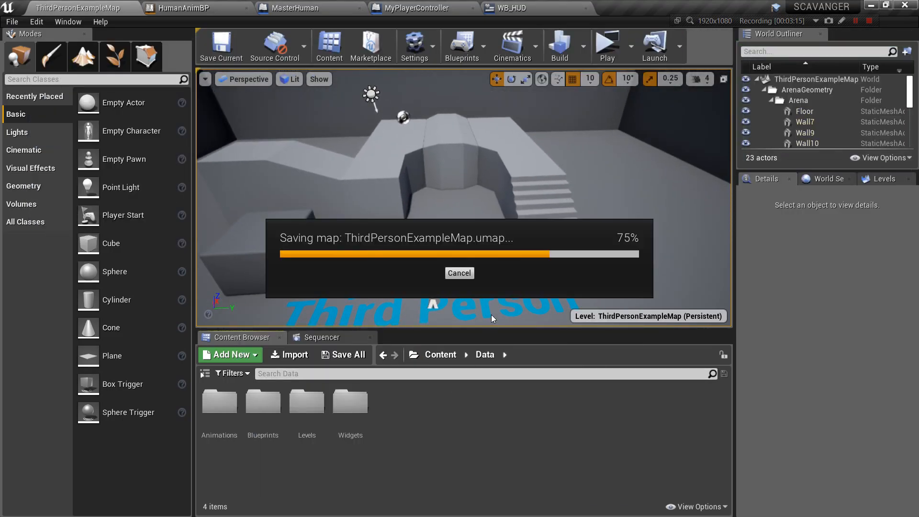